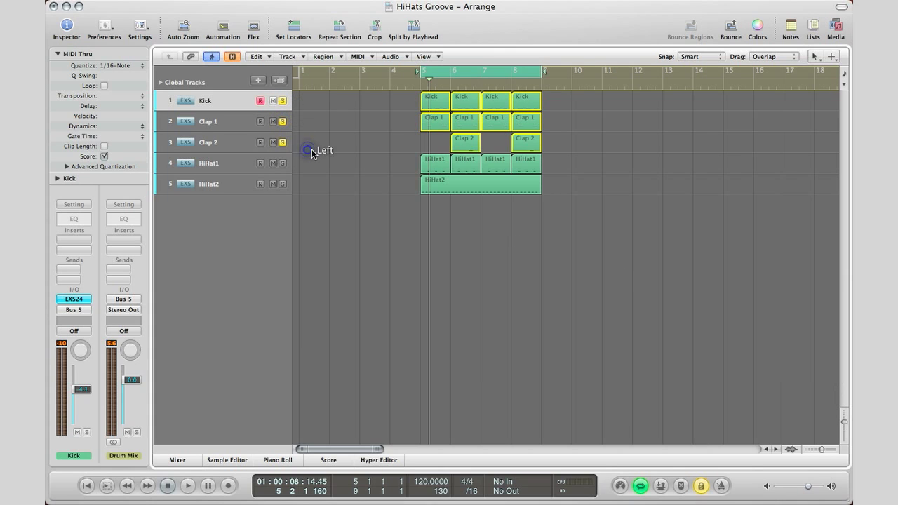
Select the HiHat1 track to show its channel strip (about −23.6 dB, pan −18)
left_click(188, 485)
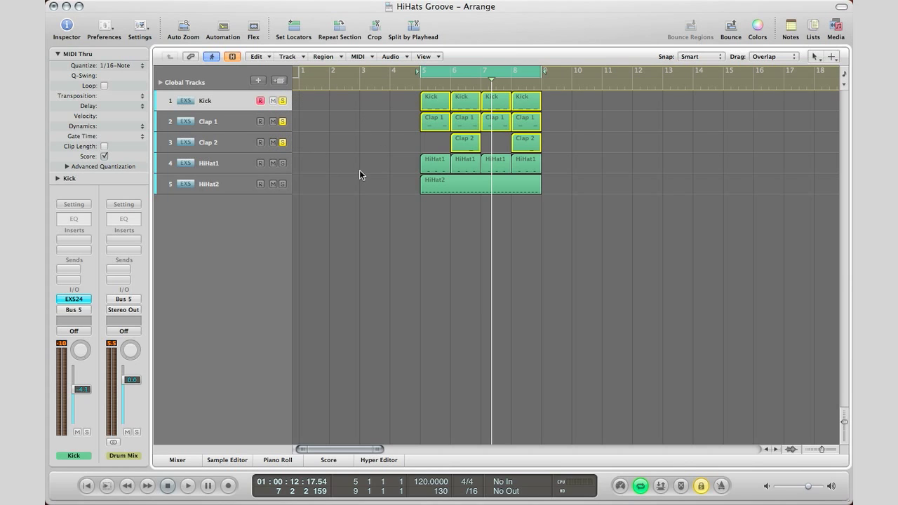
mouse_move(286, 168)
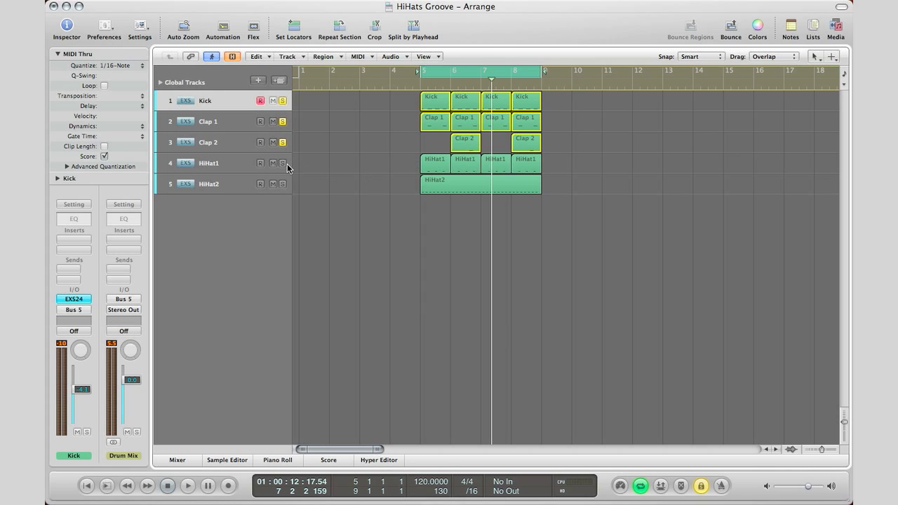
left_click(187, 485)
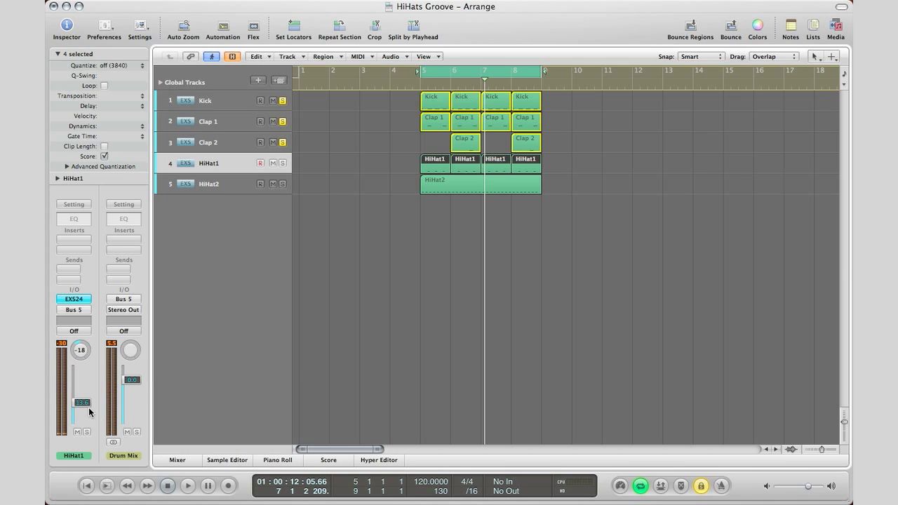
mouse_move(125, 399)
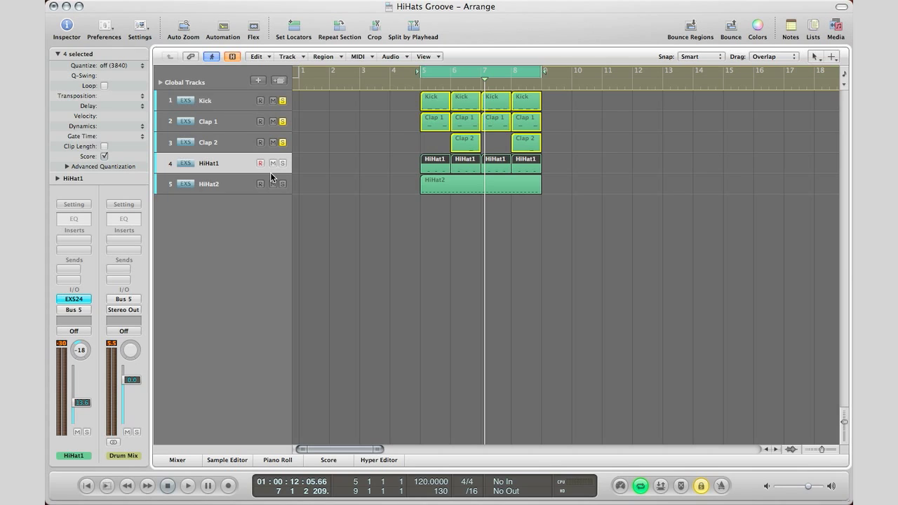
Audition the drum groove, then select the Kick track and its four regions
left_click(282, 163)
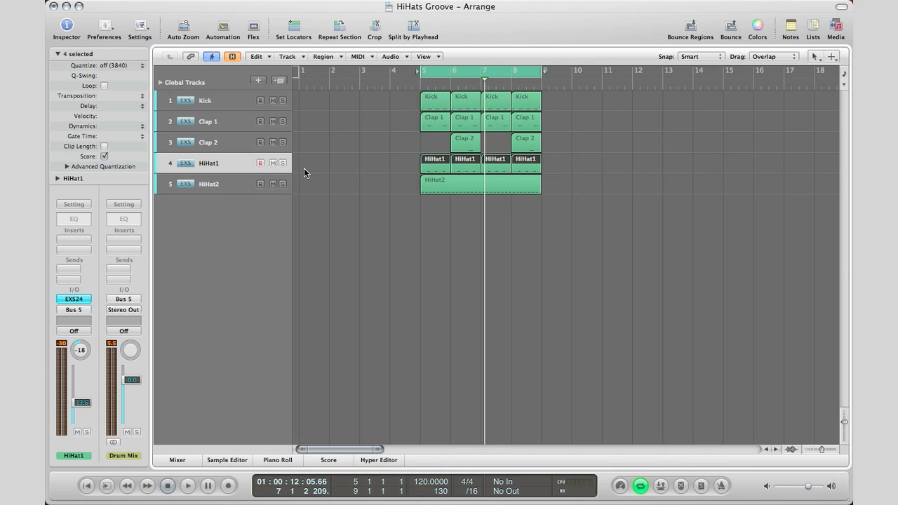
mouse_move(618, 190)
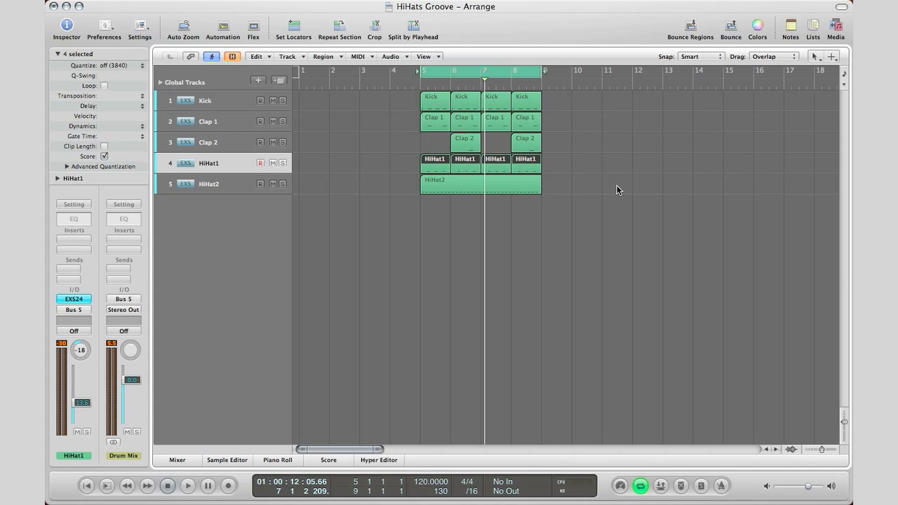
mouse_move(569, 247)
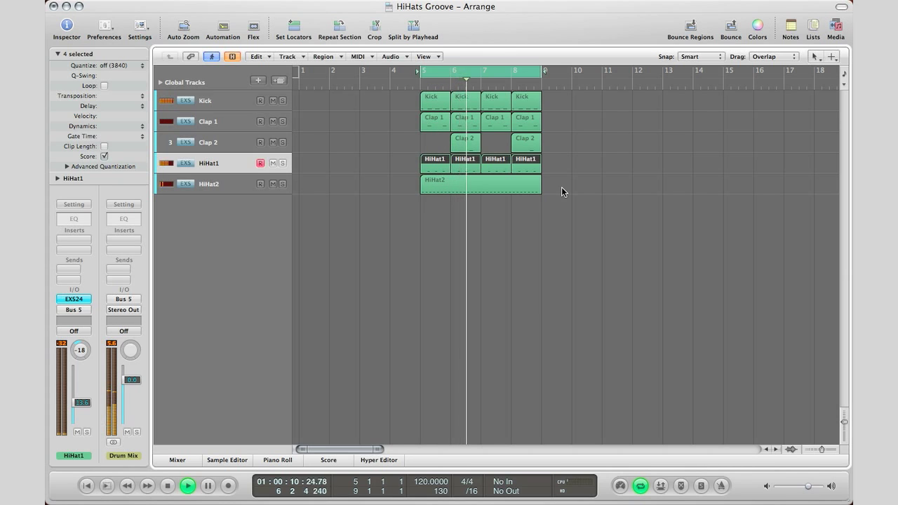
left_click(208, 183)
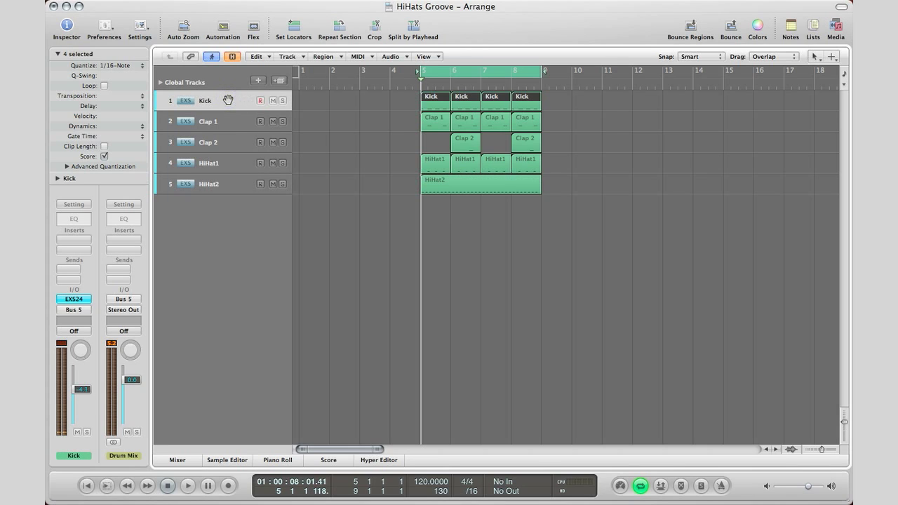
Add a Kick track send routed to Bus 7, creating a new Aux 4 channel
left_click(74, 260)
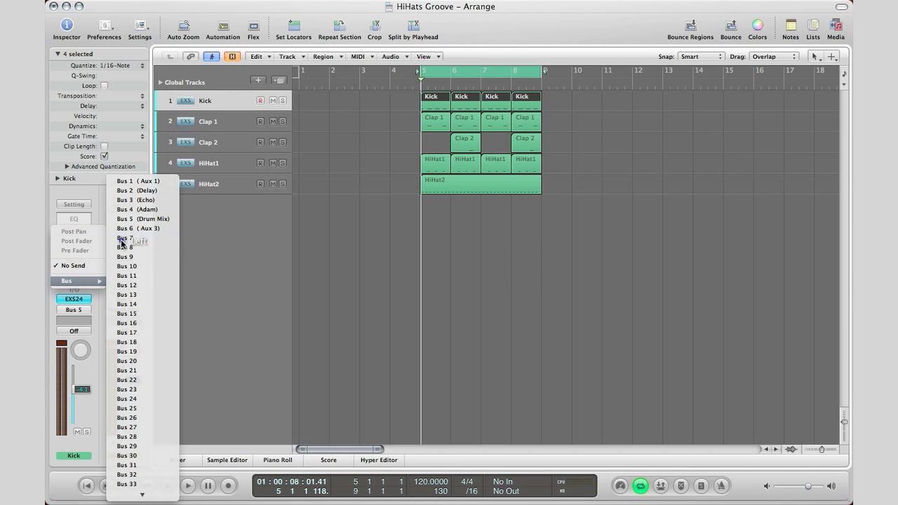
left_click(125, 237)
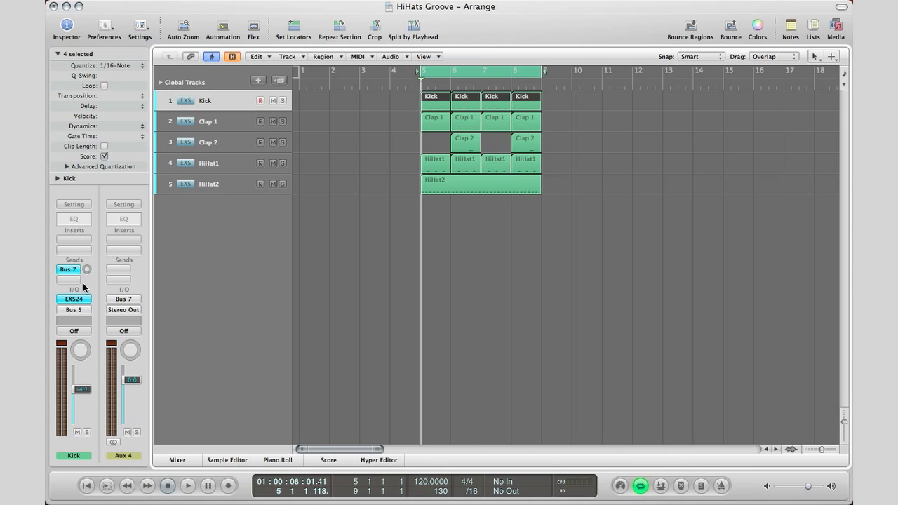
mouse_move(85, 283)
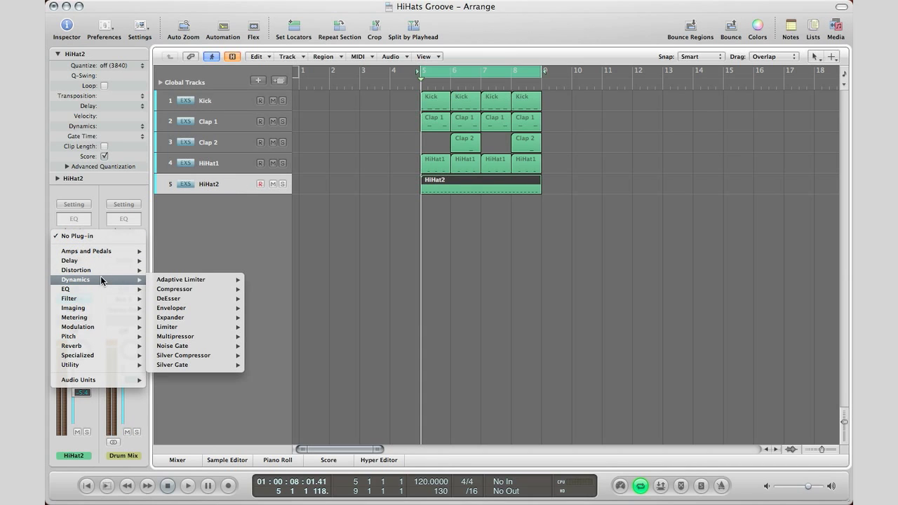
Insert a Compressor on HiHat2 and choose Bus 7 as its side-chain source
left_click(175, 289)
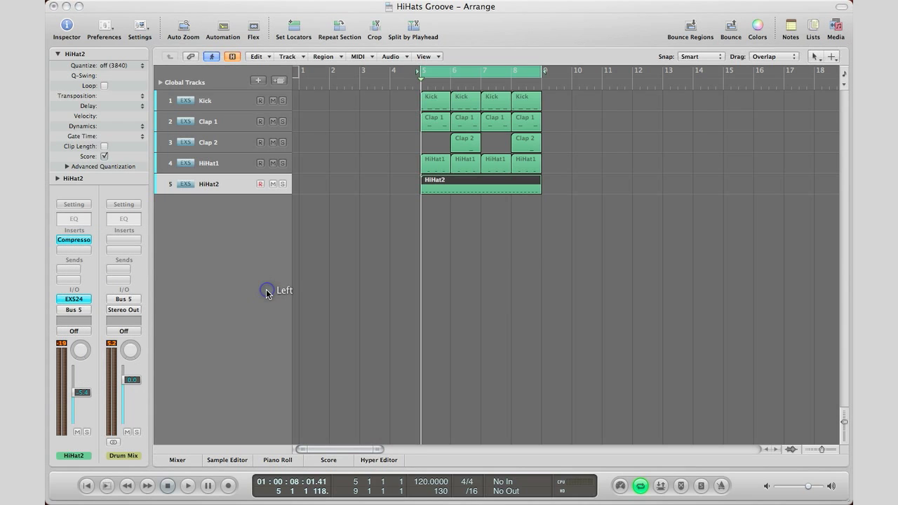
left_click(74, 240)
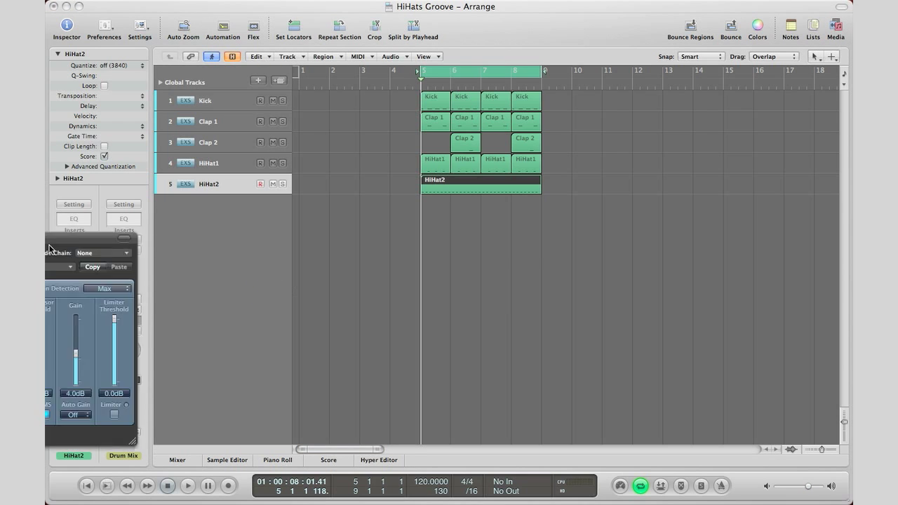
left_click(73, 240)
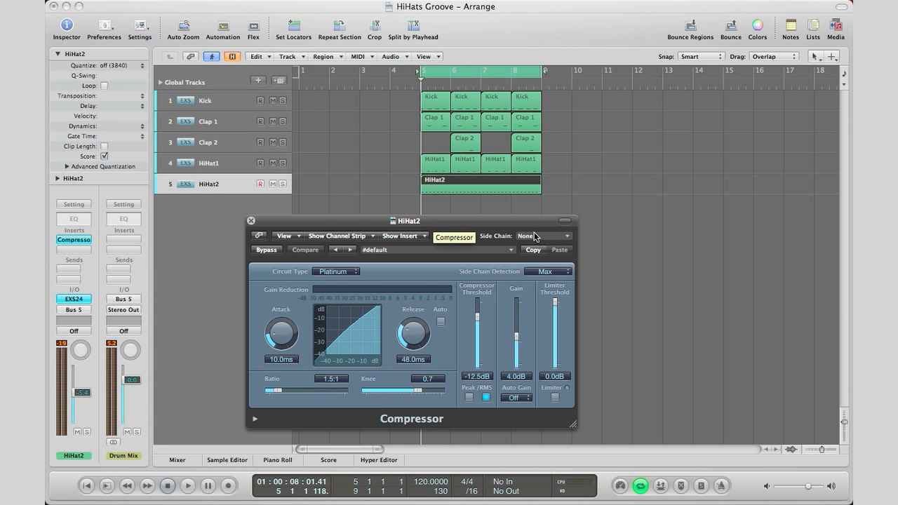
left_click(544, 236)
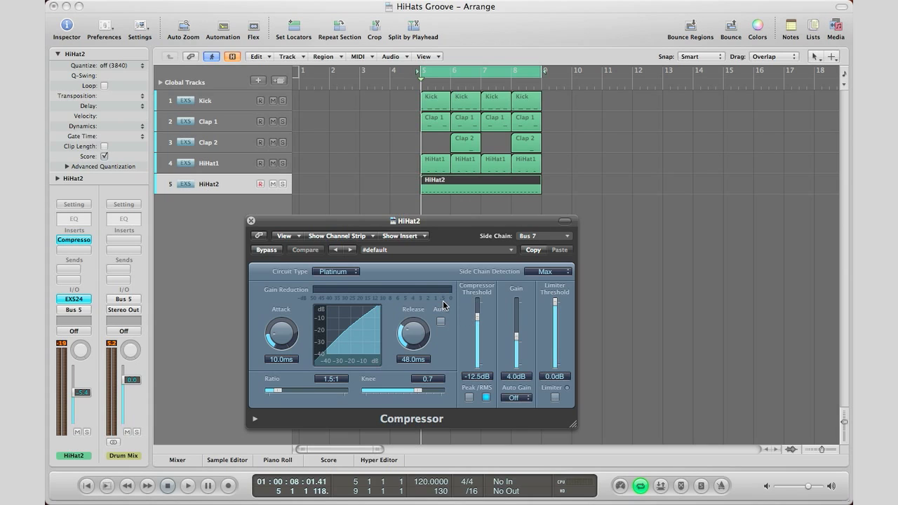
mouse_move(439, 303)
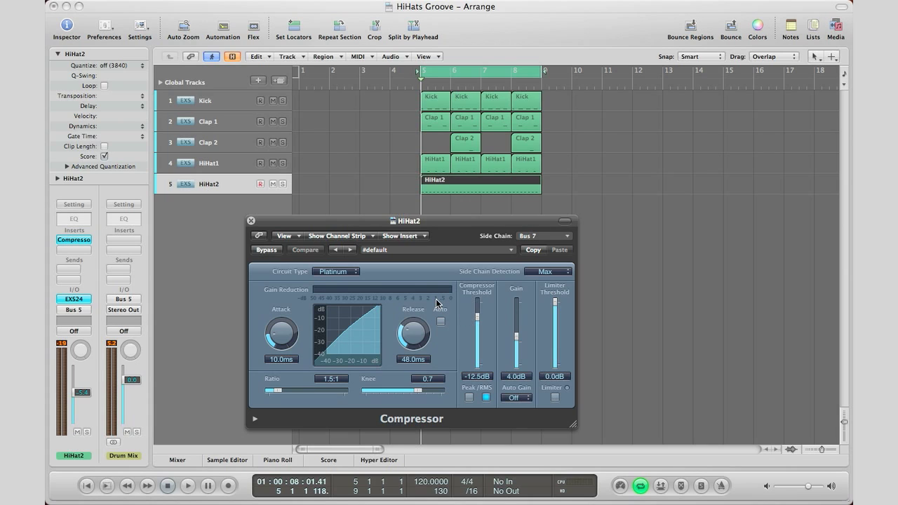
mouse_move(433, 356)
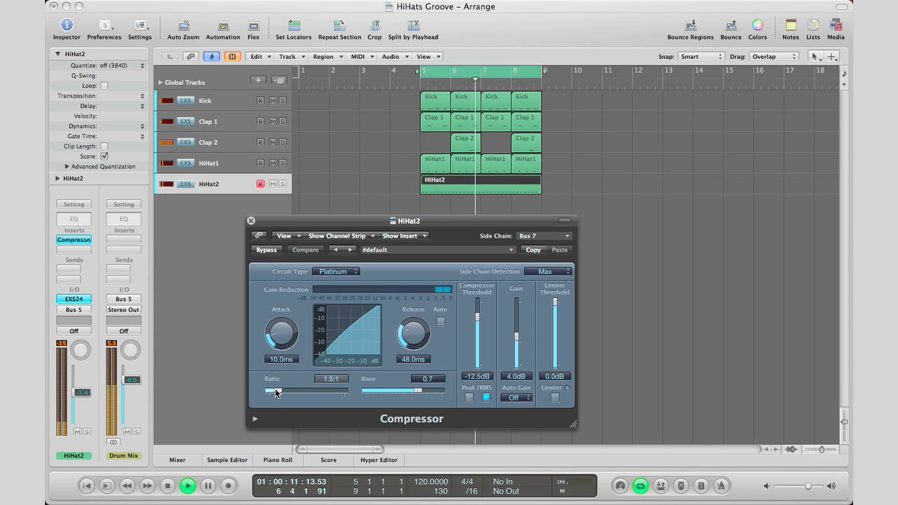
Dial in the Compressor's Ratio 3.6:1, Attack 3.5 ms and Release 18 ms
left_click_drag(275, 391, 293, 391)
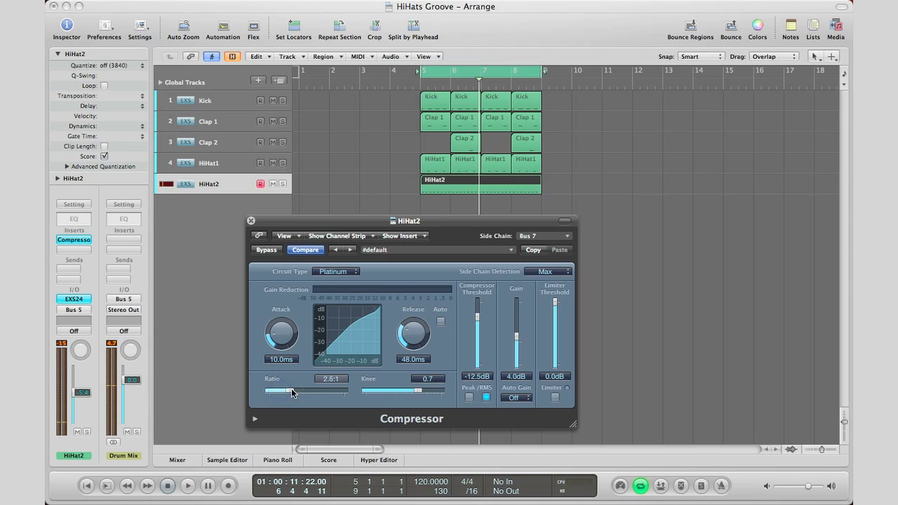
left_click_drag(281, 390, 298, 391)
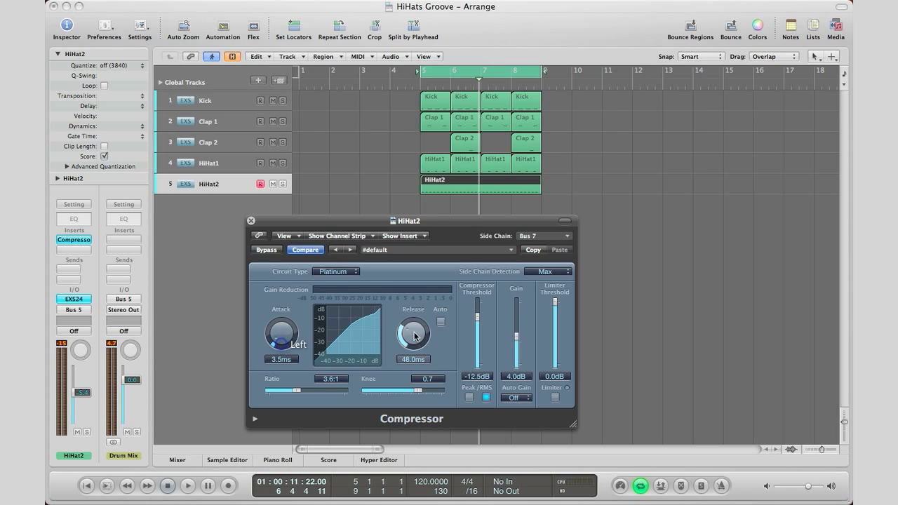
left_click_drag(413, 334, 411, 347)
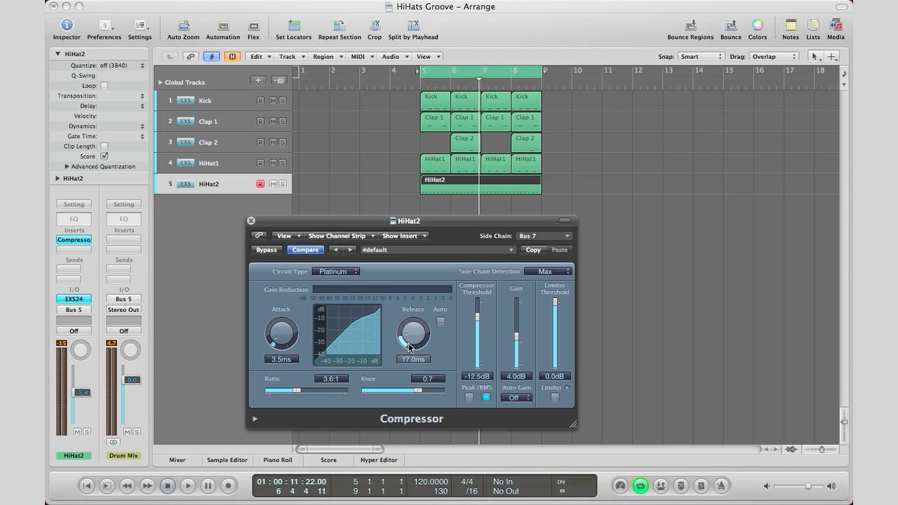
left_click_drag(413, 334, 414, 329)
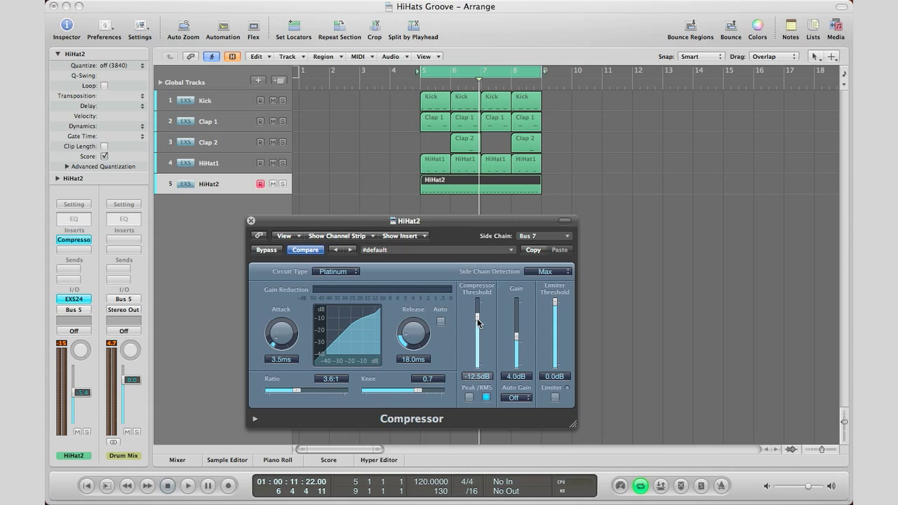
During playback, lower the Compressor threshold to −23.5 dB and lengthen release to 27 ms
left_click(187, 485)
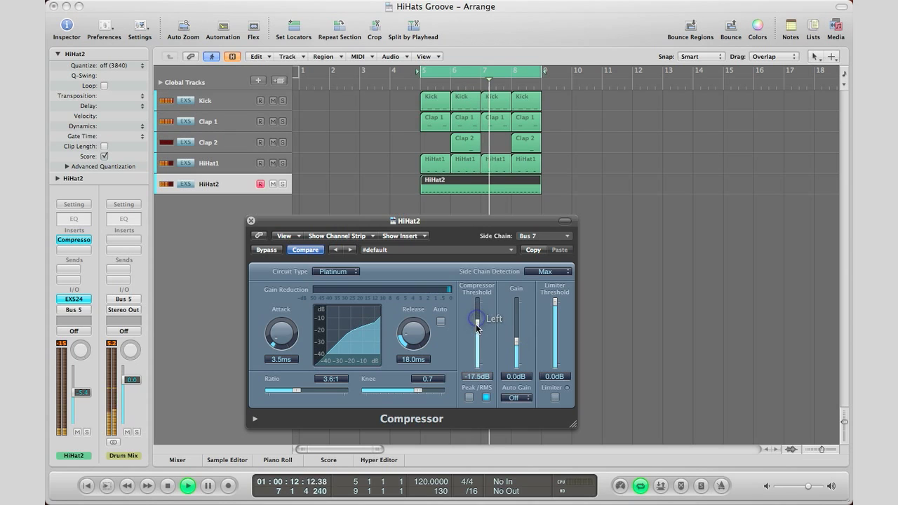
left_click_drag(476, 321, 476, 337)
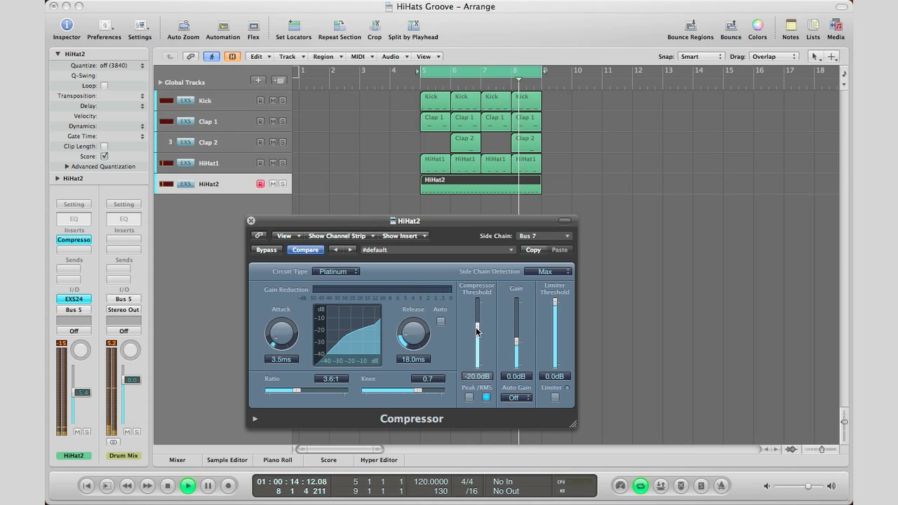
left_click_drag(476, 319, 476, 333)
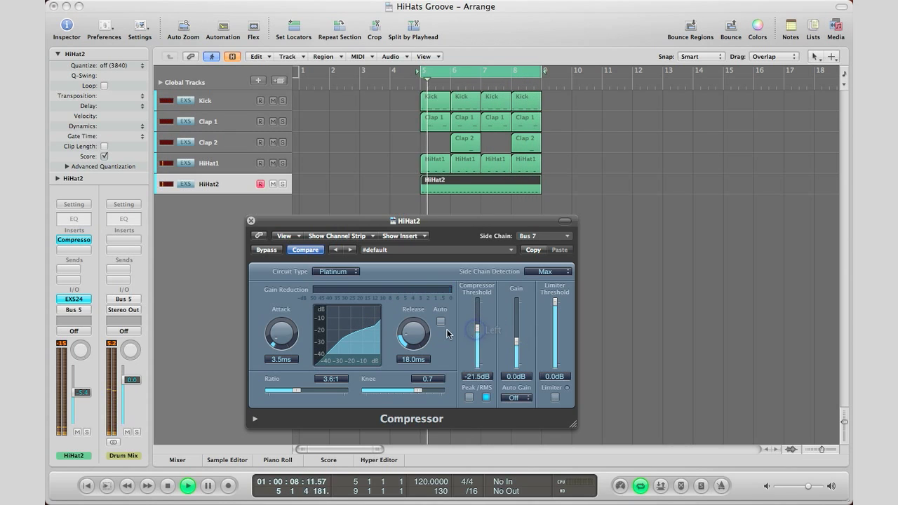
left_click_drag(412, 334, 420, 327)
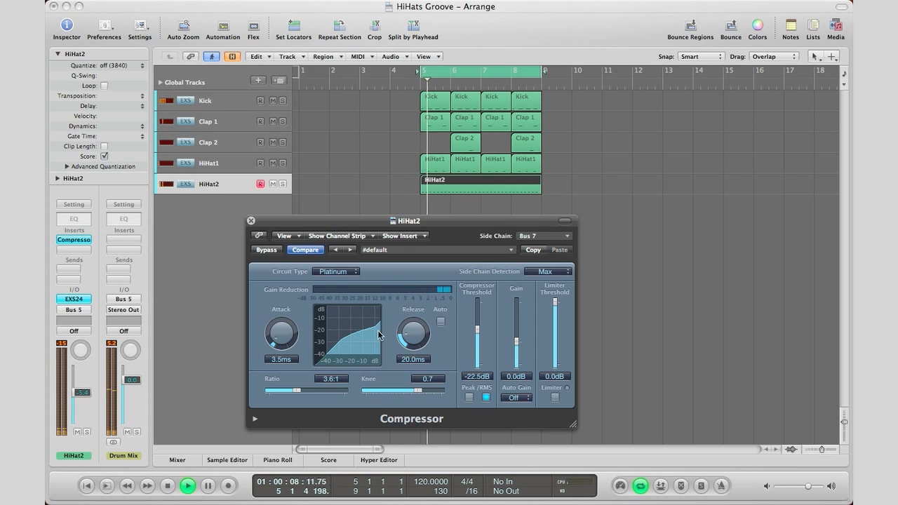
left_click_drag(412, 336, 413, 322)
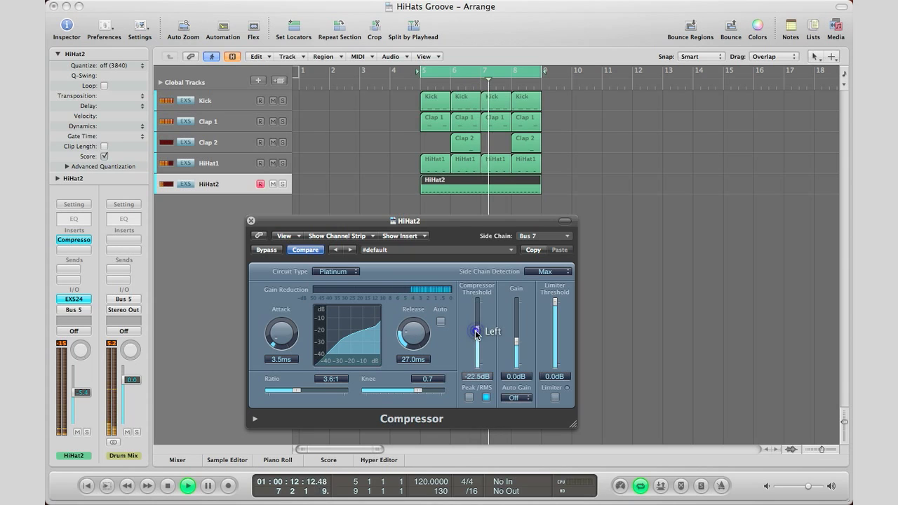
left_click_drag(477, 322, 477, 330)
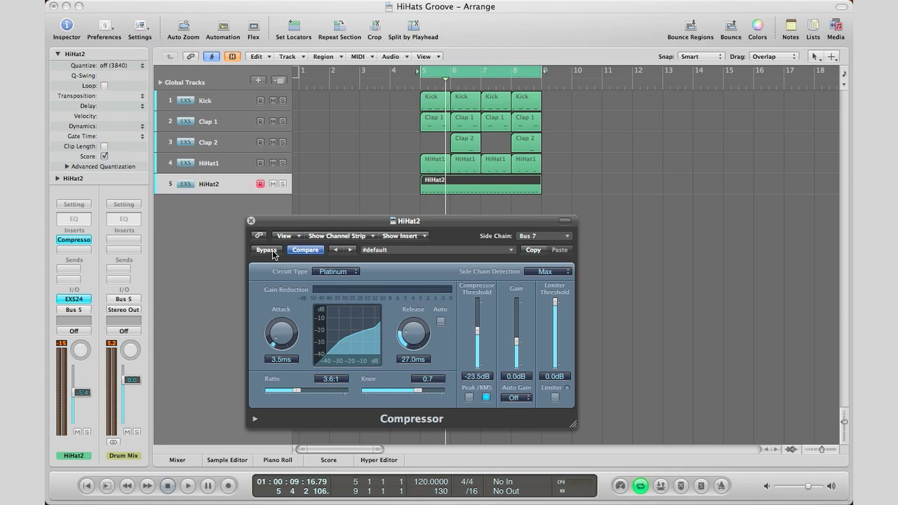
Toggle the HiHat2 Compressor's Bypass off and on during playback to A/B the effect
left_click(266, 250)
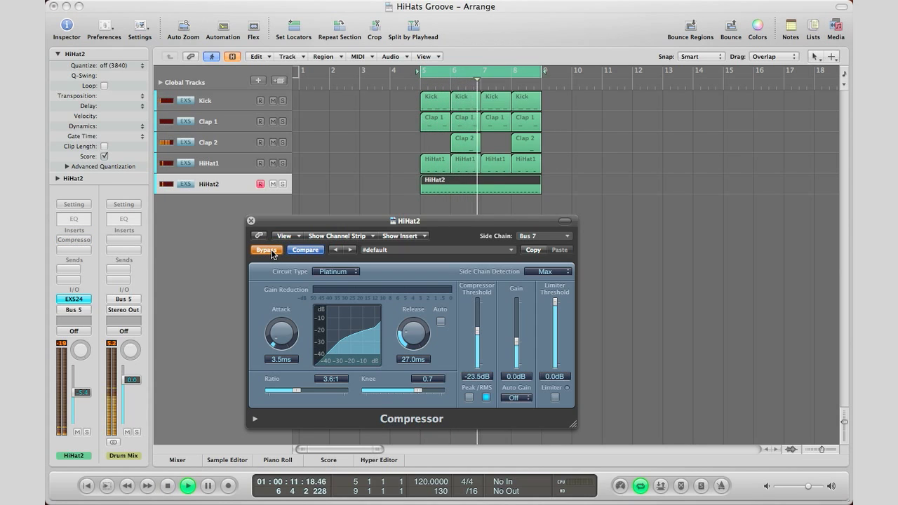
left_click(266, 250)
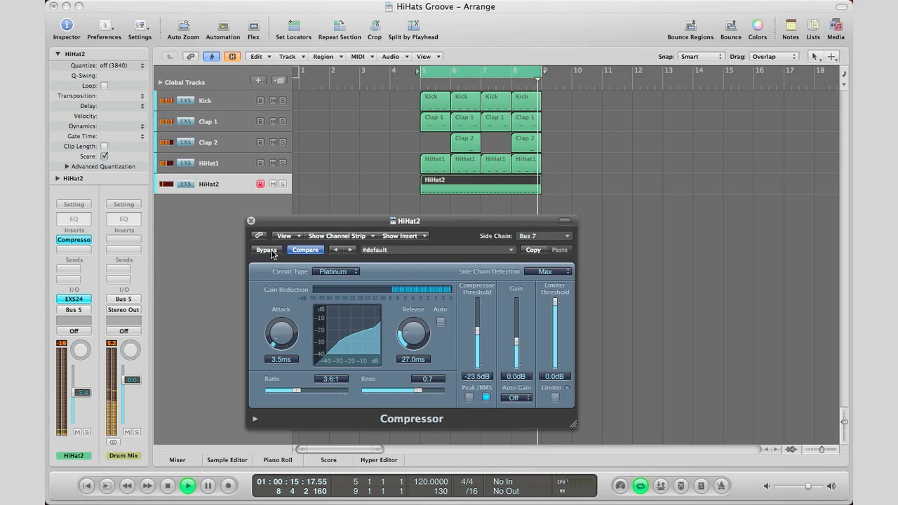
left_click(266, 250)
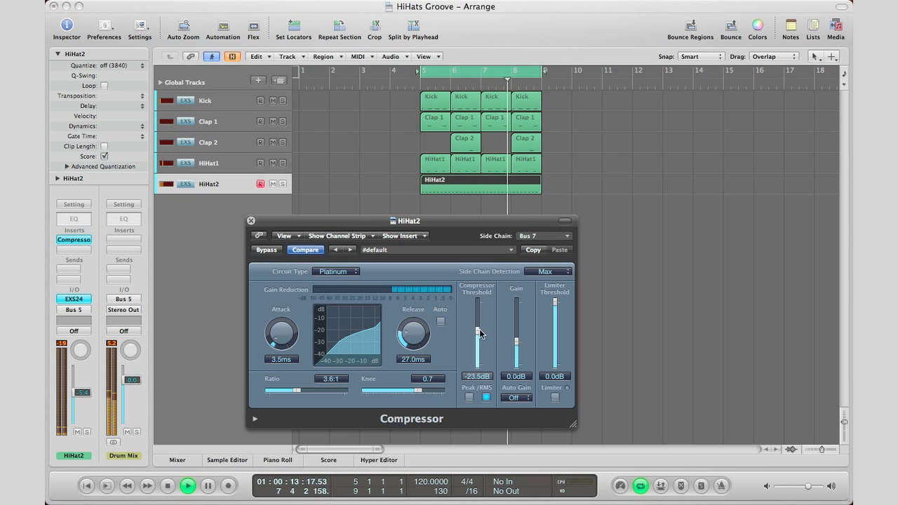
Raise the Compressor threshold to −19.5 dB, then bypass and re-engage it to compare
left_click_drag(477, 333, 478, 323)
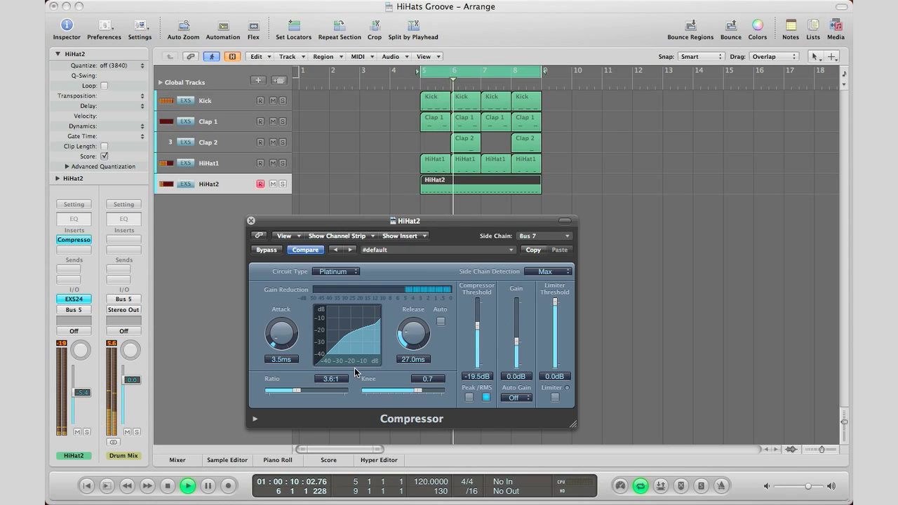
left_click(266, 250)
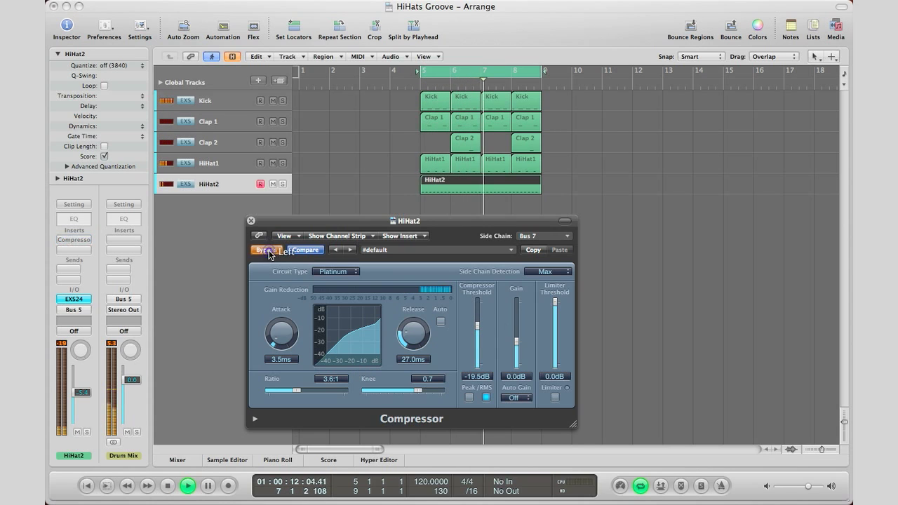
left_click(266, 249)
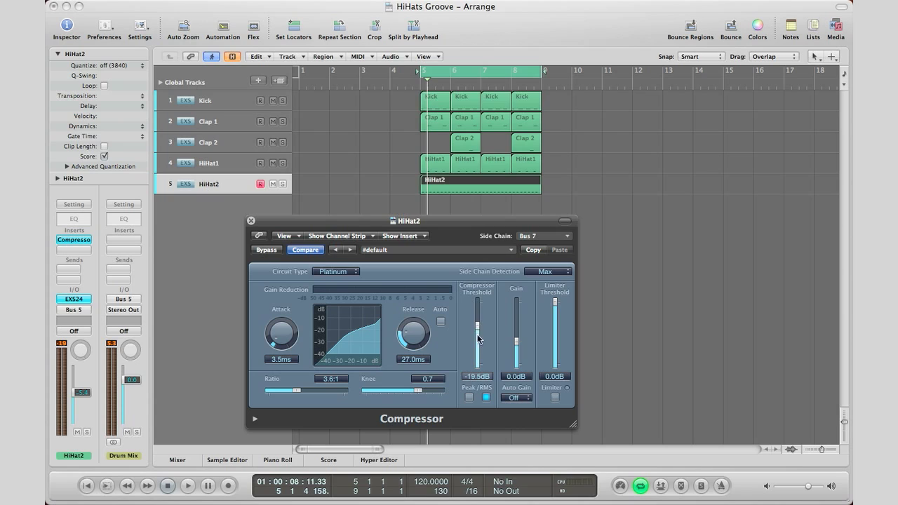
mouse_move(477, 355)
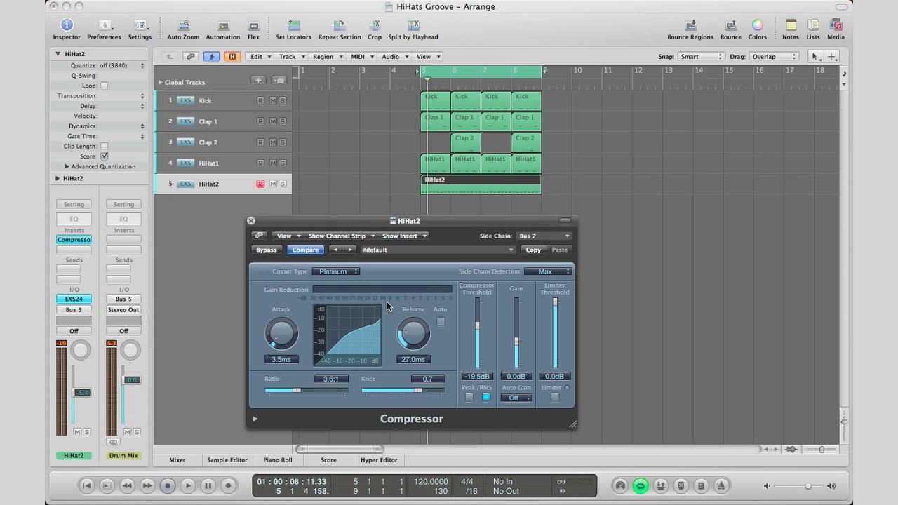
mouse_move(340, 243)
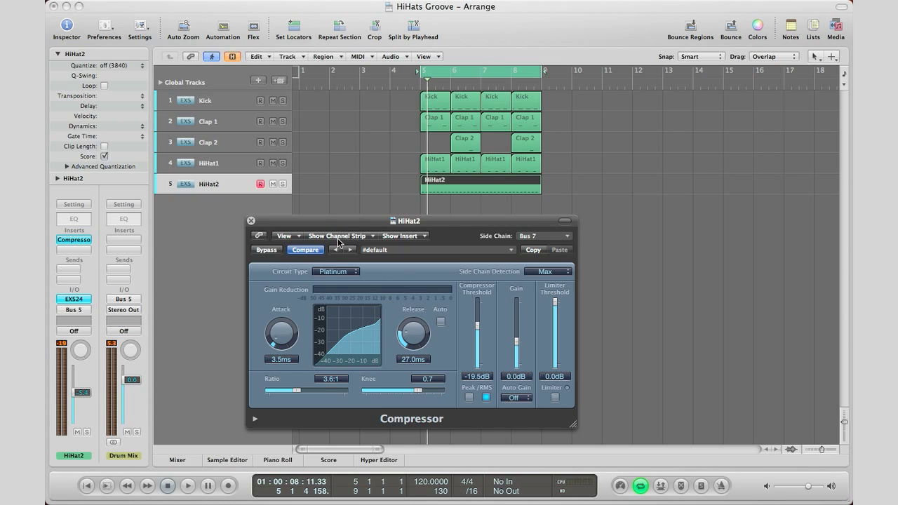